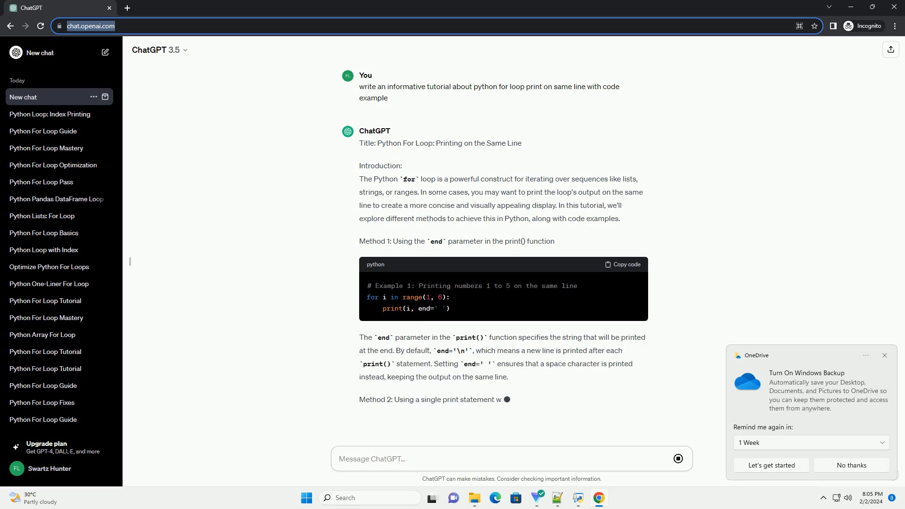
{"action": "scroll", "scroll_direction": "down", "scroll_amount": 3}
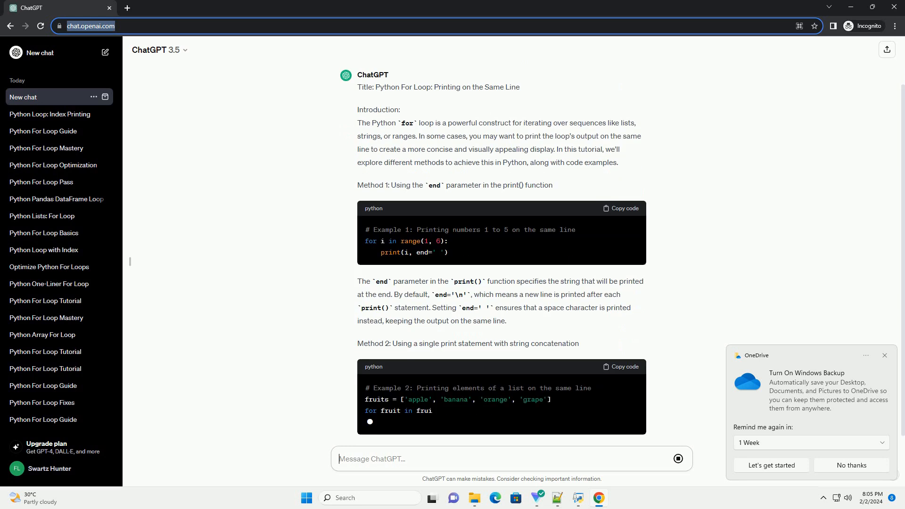
{"action": "scroll", "scroll_direction": "down", "scroll_amount": 3}
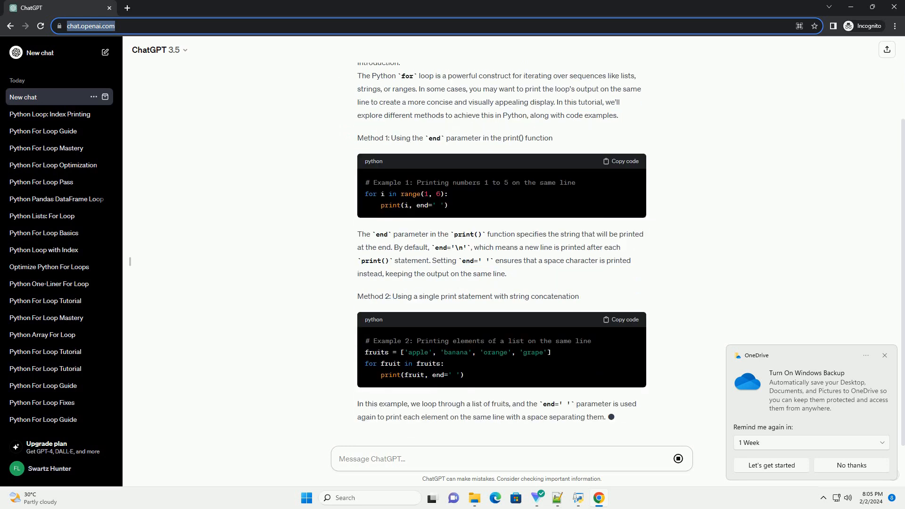
{"action": "scroll", "scroll_direction": "down", "scroll_amount": 3}
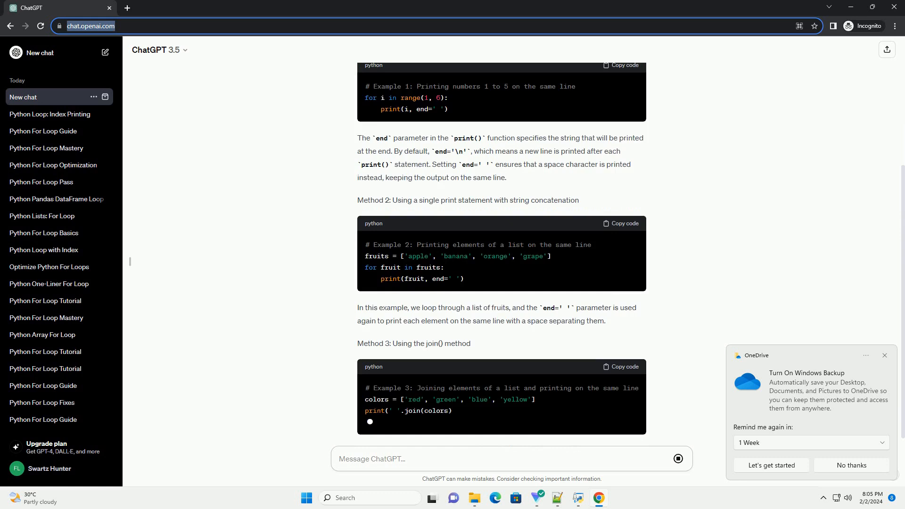
{"action": "scroll", "scroll_direction": "down", "scroll_amount": 3}
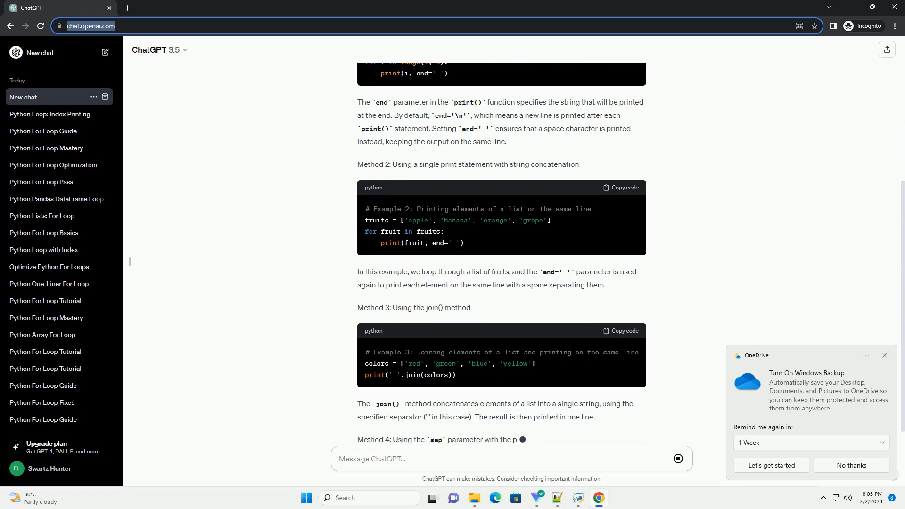
{"action": "scroll", "scroll_direction": "down", "scroll_amount": 3}
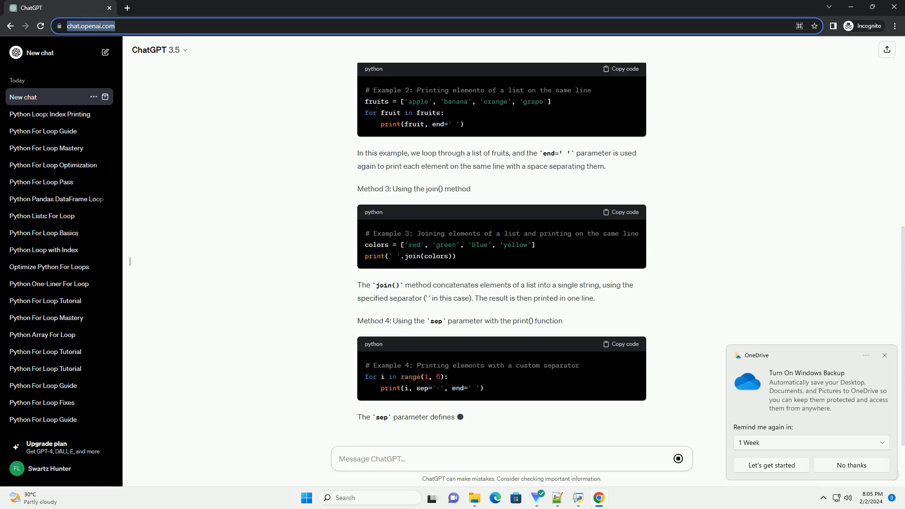
{"action": "scroll", "scroll_direction": "down", "scroll_amount": 3}
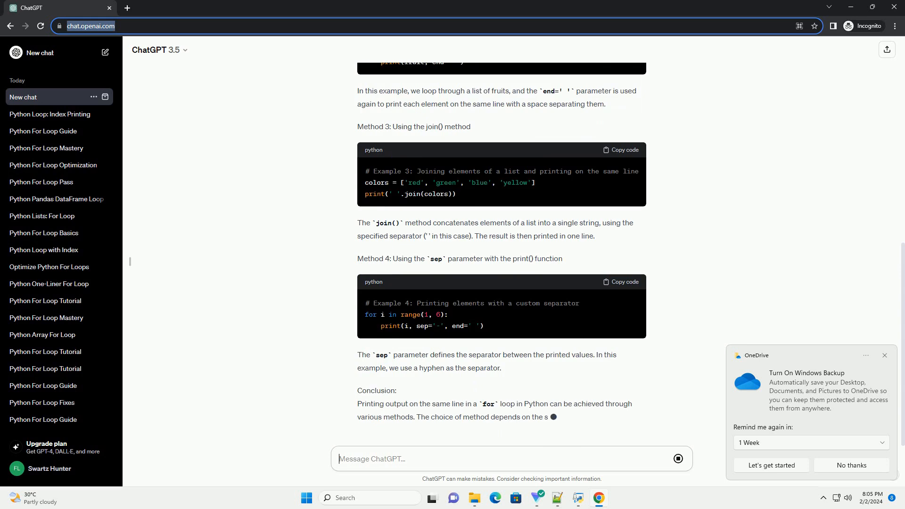